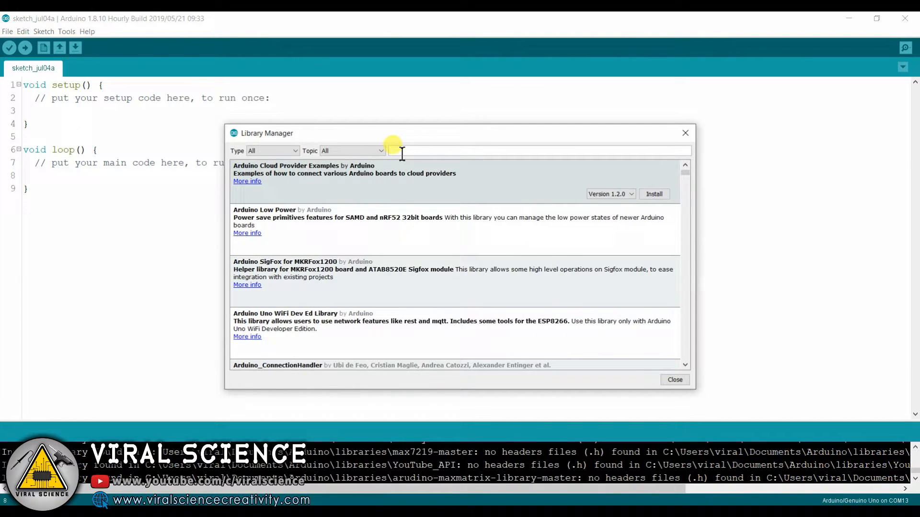
# Search 'MD_MAX' in the Library Manager and install MD_MAX72XX version 2.10.0.
pyautogui.write('M')
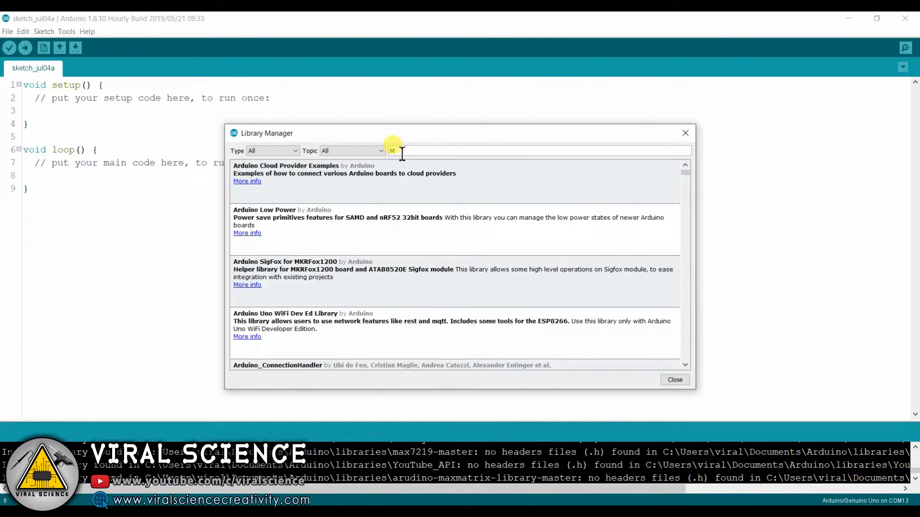
pyautogui.write('D')
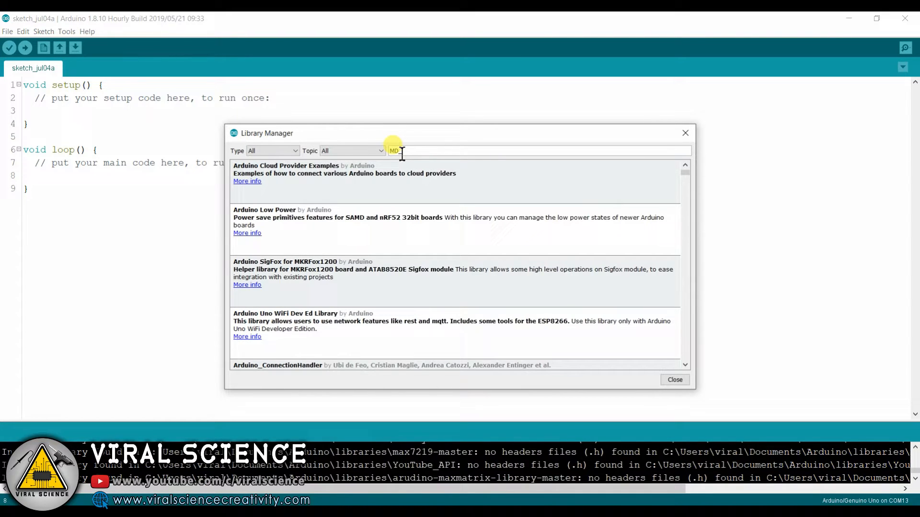
pyautogui.write('MAX')
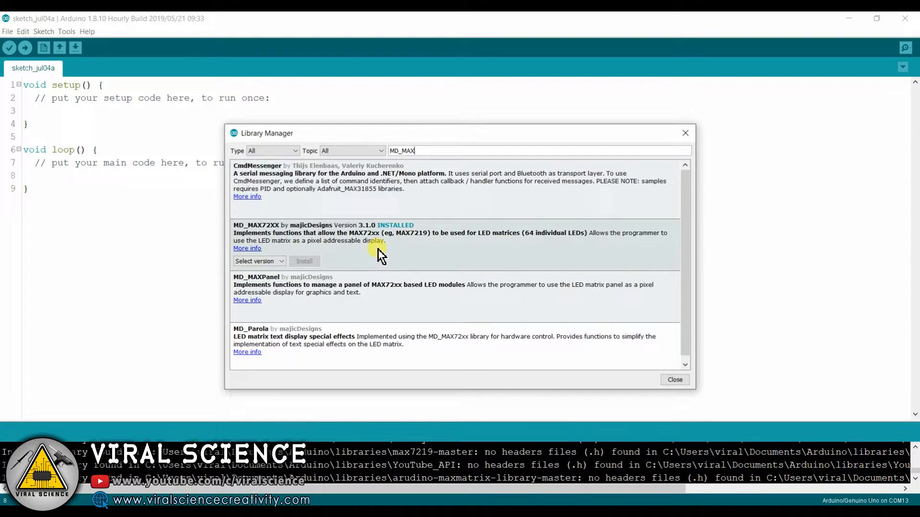
pyautogui.click(259, 261)
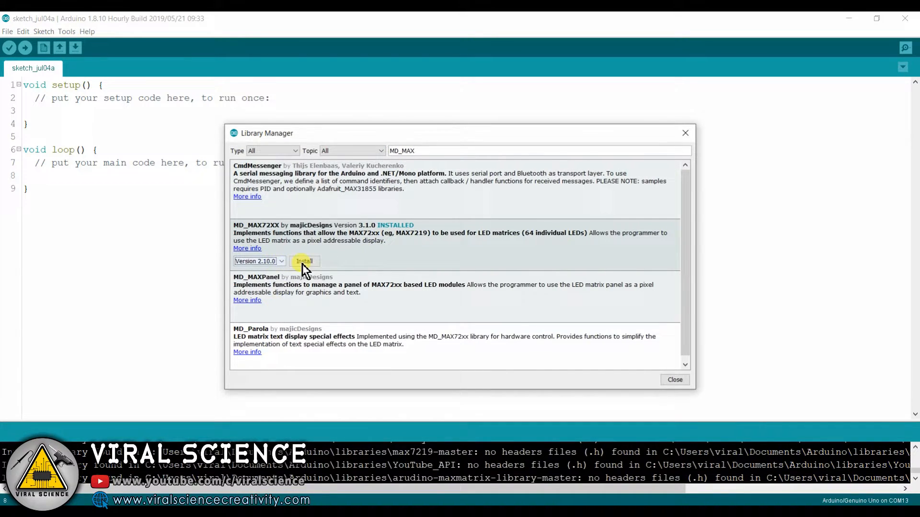
pyautogui.click(304, 261)
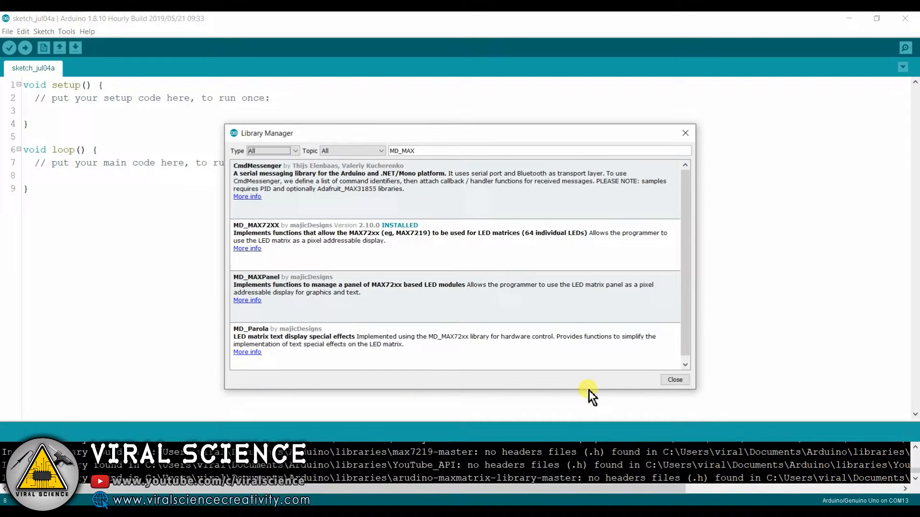
# Install the MD_Parola library and close the Library Manager.
pyautogui.click(611, 360)
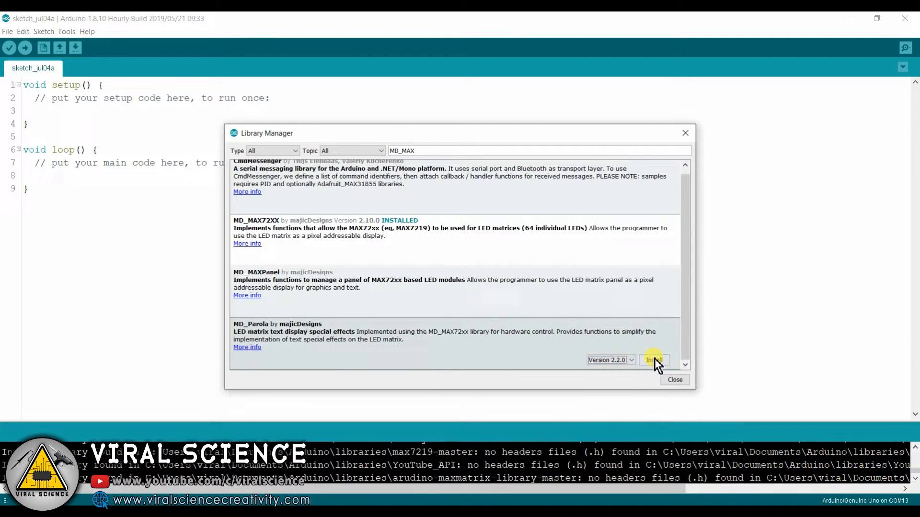
pyautogui.click(654, 359)
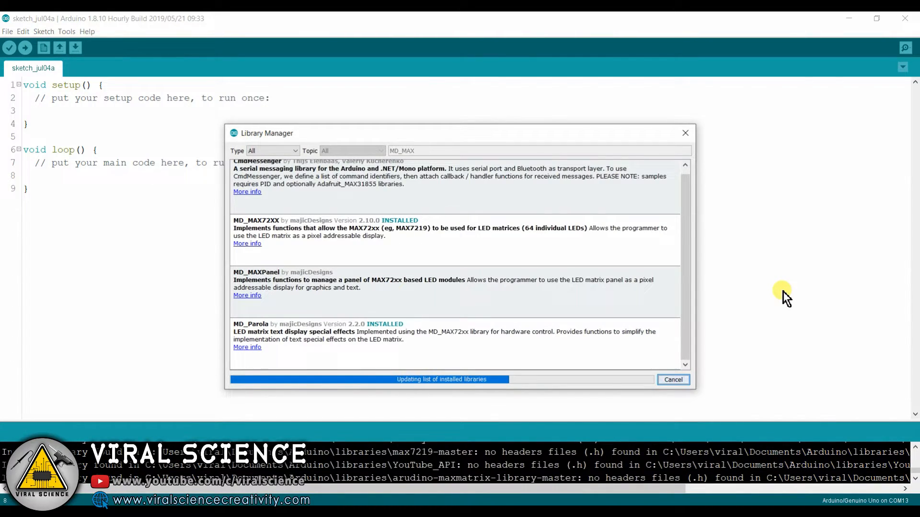
pyautogui.moveTo(781, 298)
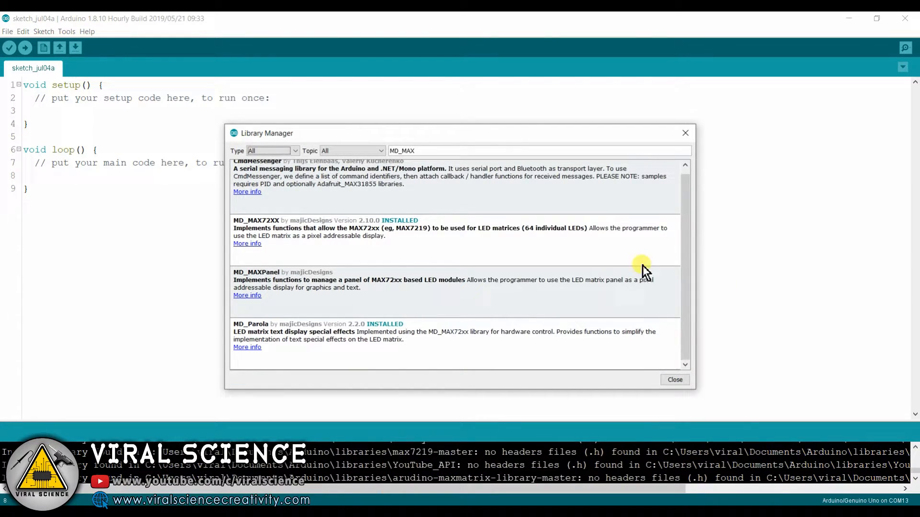
pyautogui.click(674, 380)
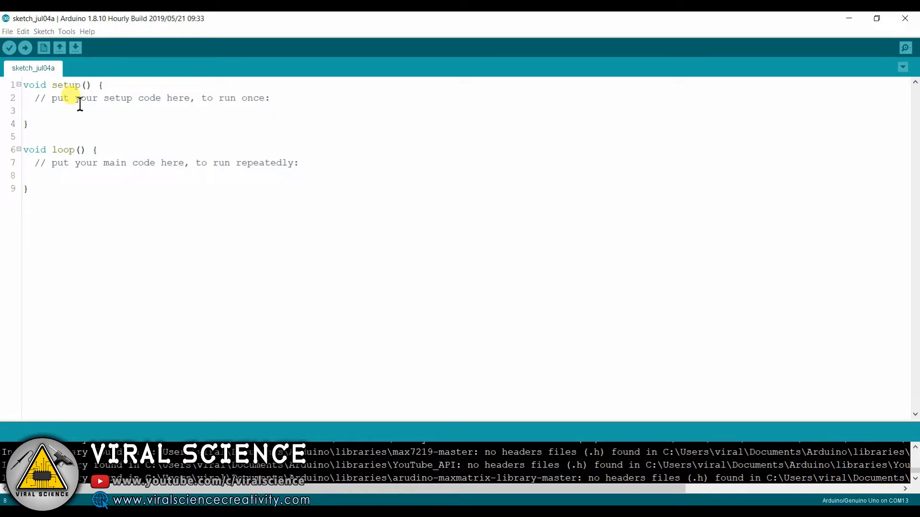
# Open the MD_MAX72xx_PrintText example, confirm port COM13, and upload it to the Uno.
pyautogui.click(7, 32)
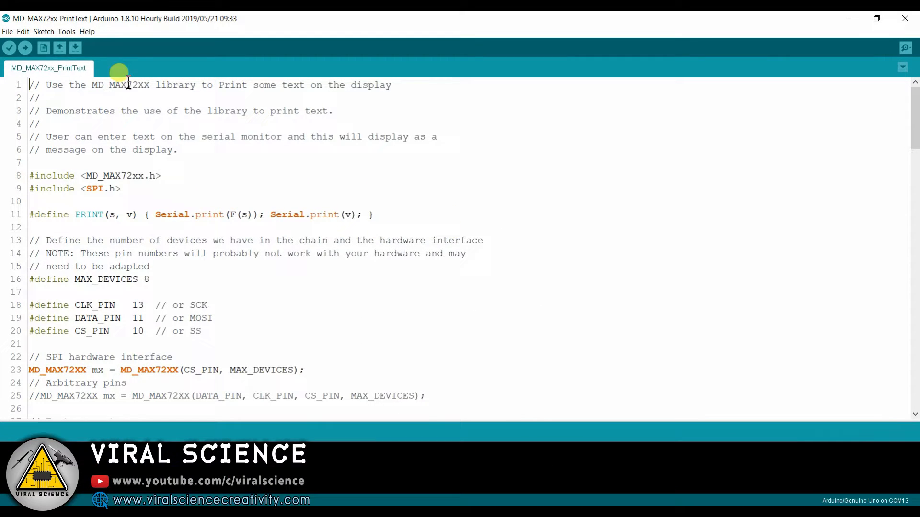
pyautogui.scroll(-3)
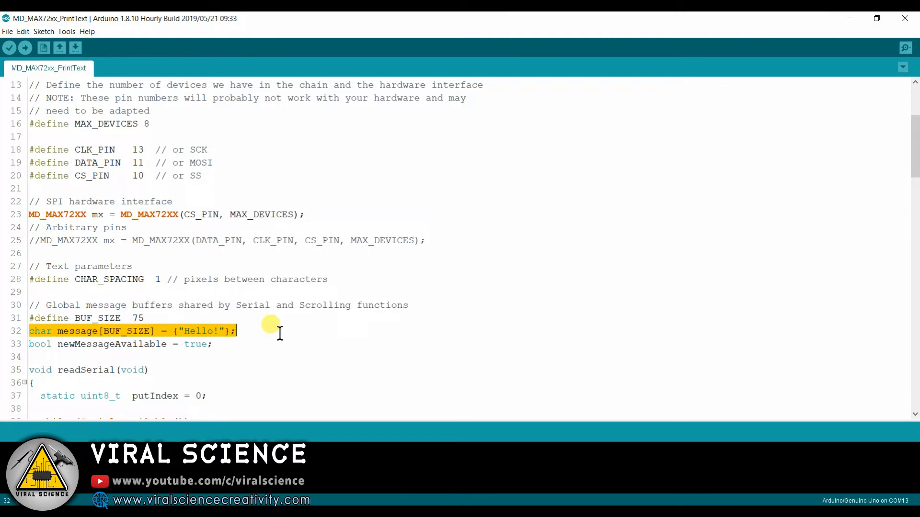
pyautogui.click(67, 31)
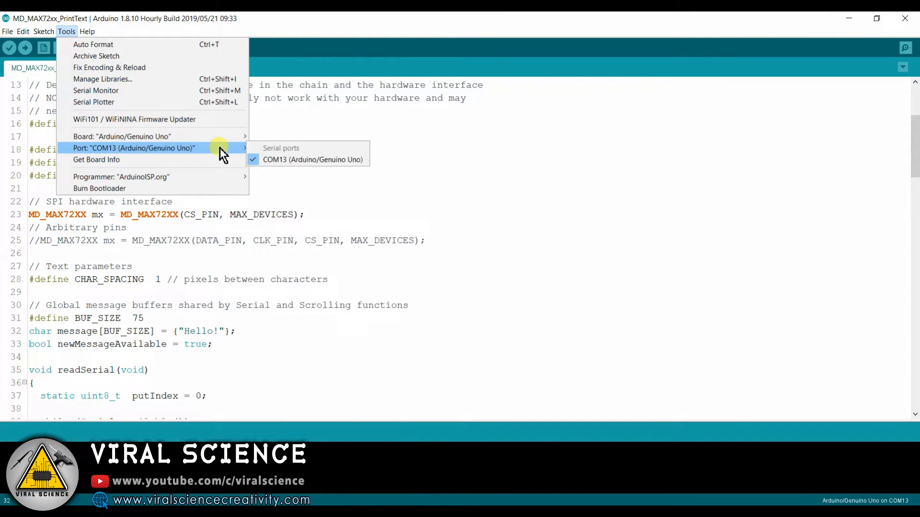
pyautogui.click(23, 49)
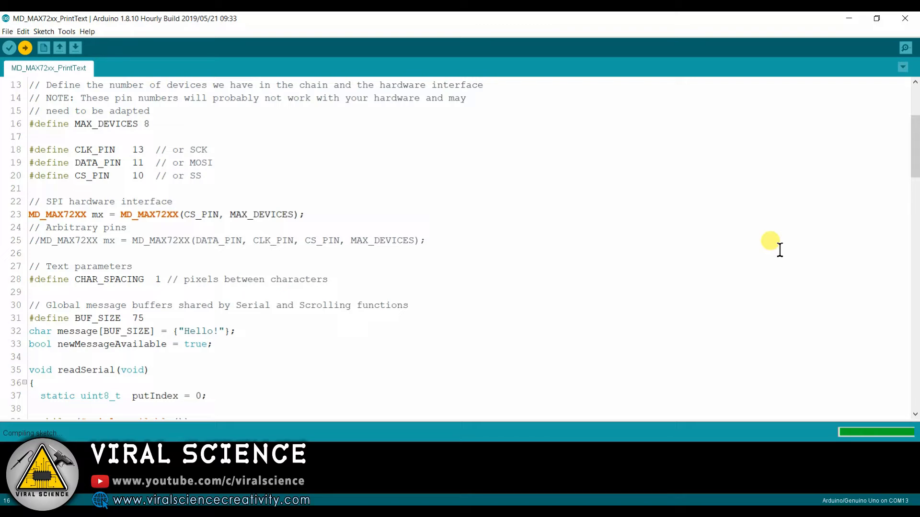
pyautogui.click(28, 48)
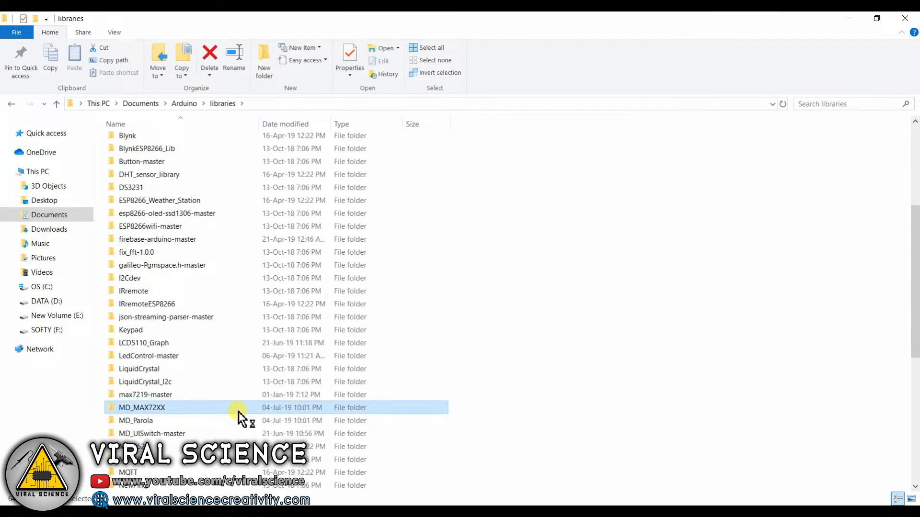
# Open the MD_MAX72XX folder in Documents > Arduino > libraries.
pyautogui.doubleClick(140, 407)
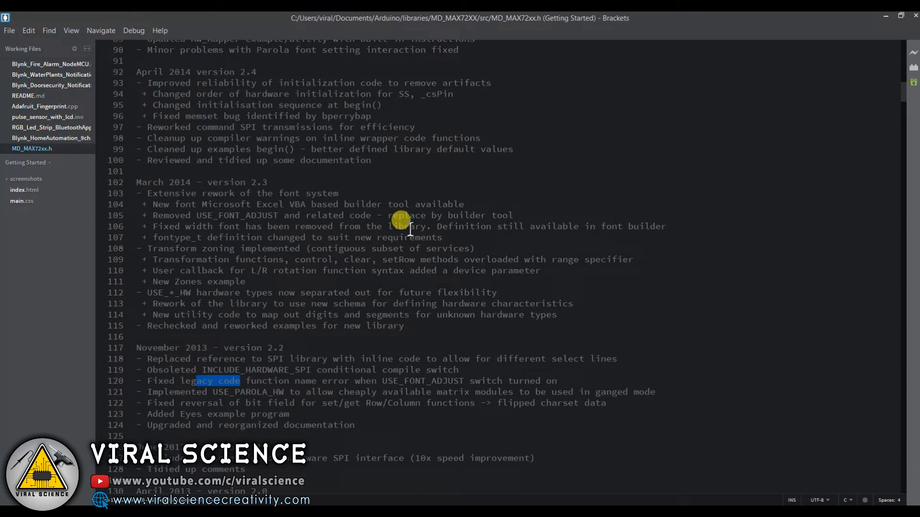
# Set USE_FC16_HW to 1 in MD_MAX72xx.h, leaving the other hardware defines at 0.
pyautogui.scroll(-3)
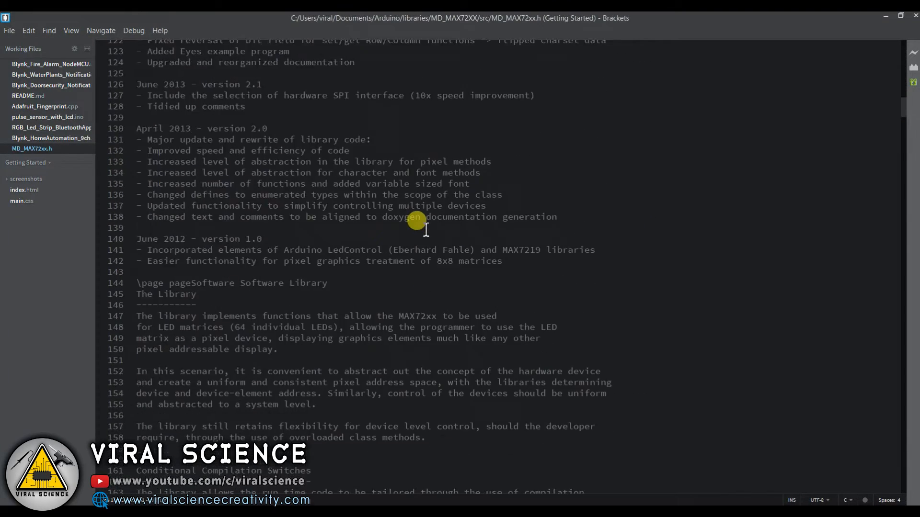
pyautogui.scroll(-3)
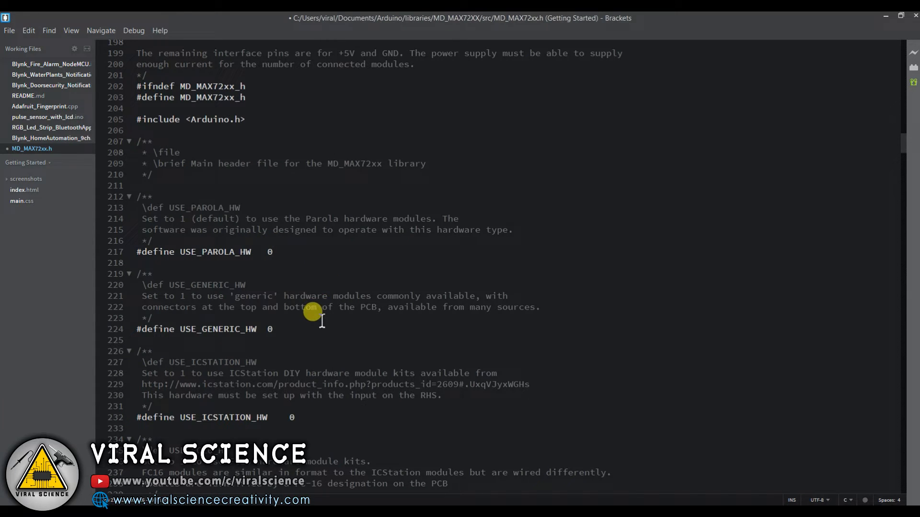
pyautogui.scroll(-3)
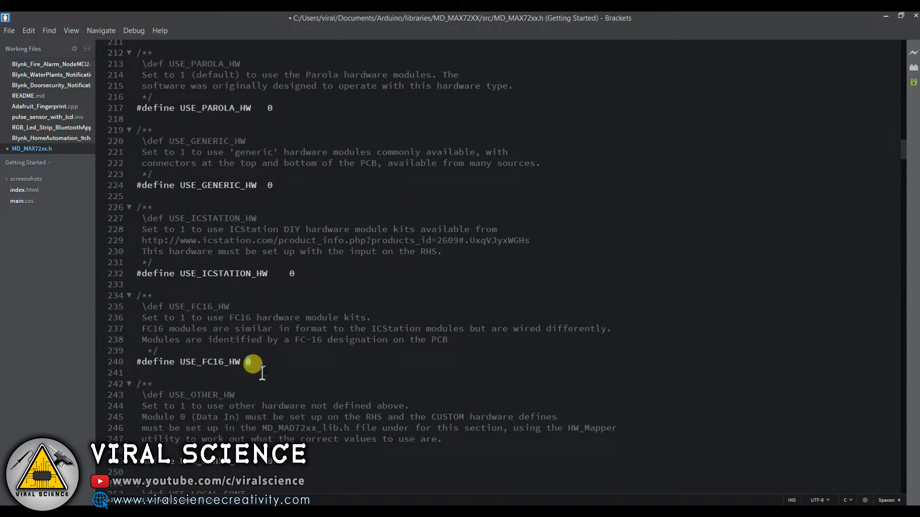
pyautogui.write('1')
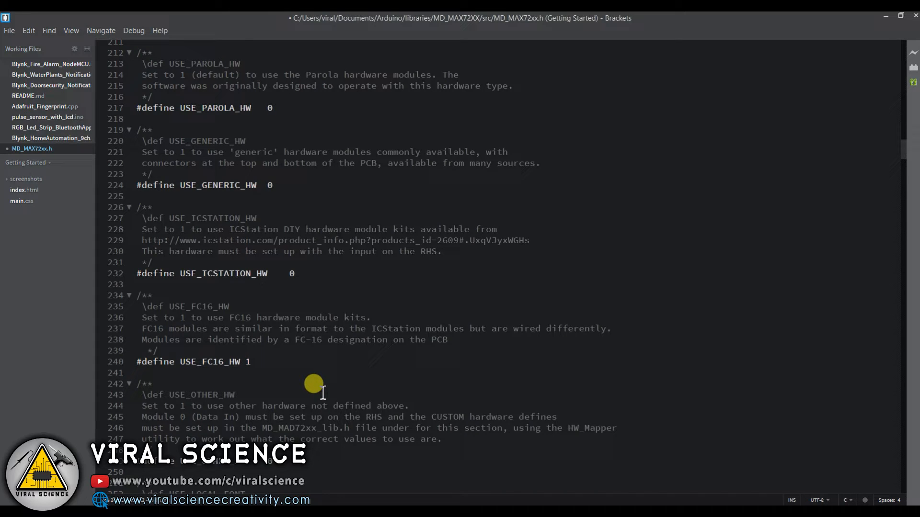
pyautogui.scroll(-3)
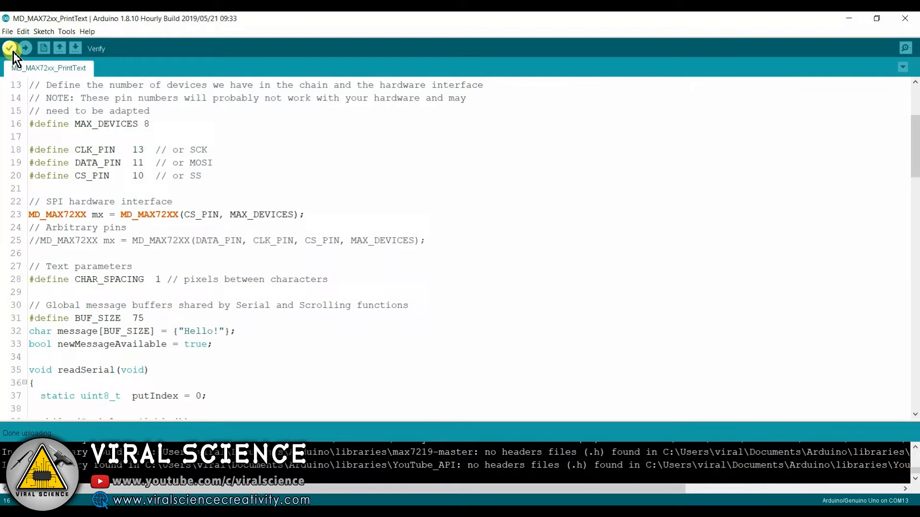
# Re-upload the PrintText sketch with the FC16 setting and start a new blank sketch.
pyautogui.click(10, 48)
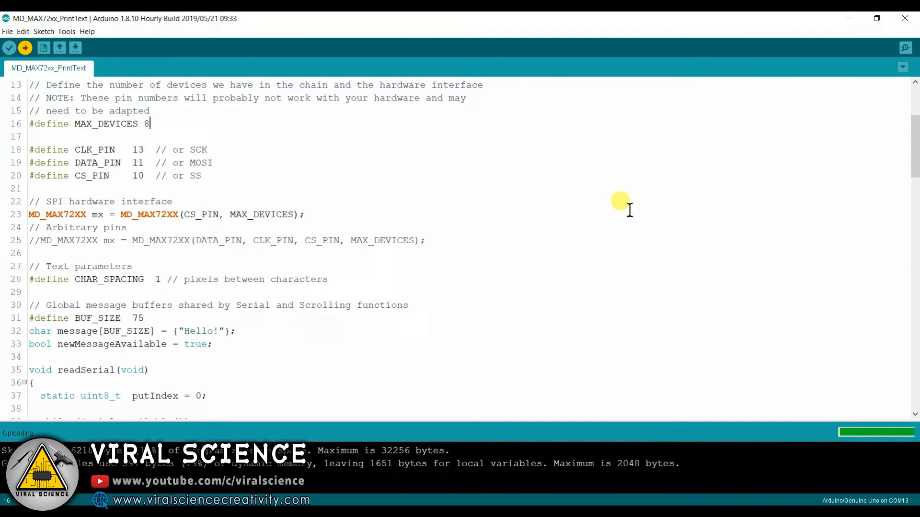
pyautogui.click(46, 48)
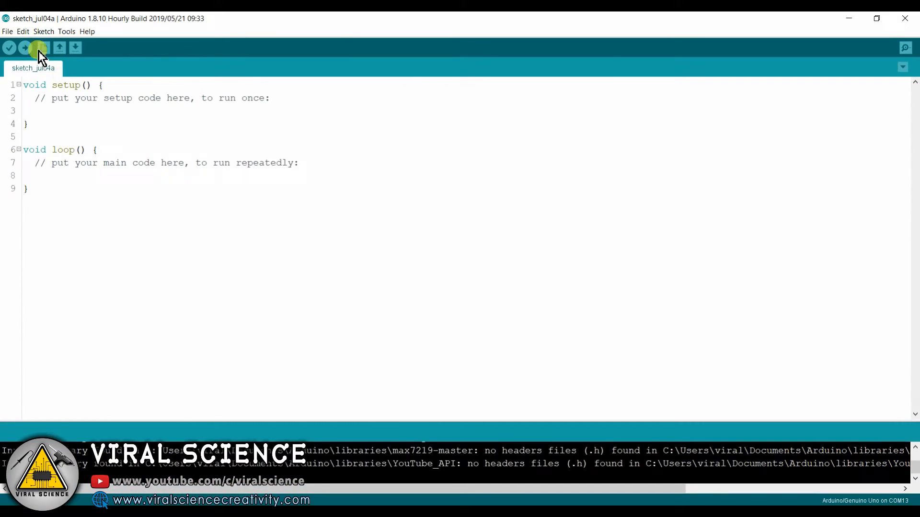
# Open MD_Parola's Parola_Scrolling example and scroll down to its setup and loop code.
pyautogui.click(8, 32)
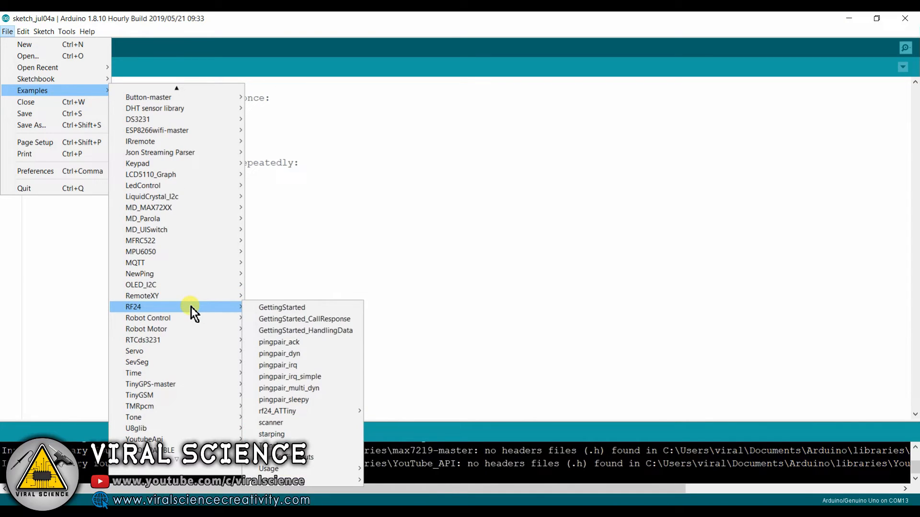
pyautogui.moveTo(167, 222)
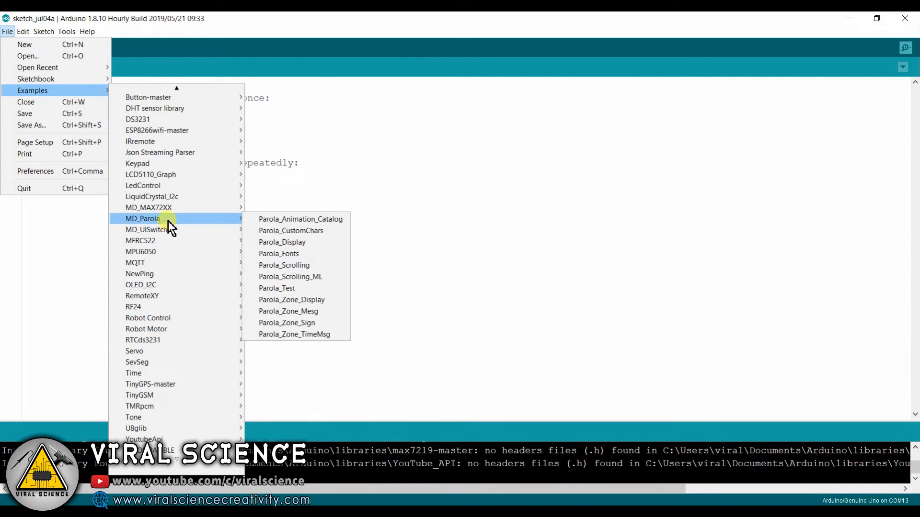
pyautogui.moveTo(304, 276)
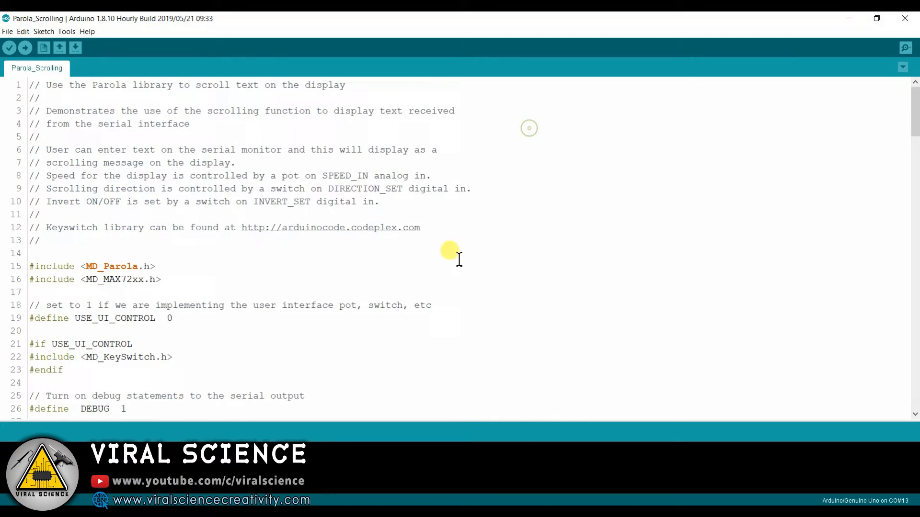
pyautogui.scroll(-3)
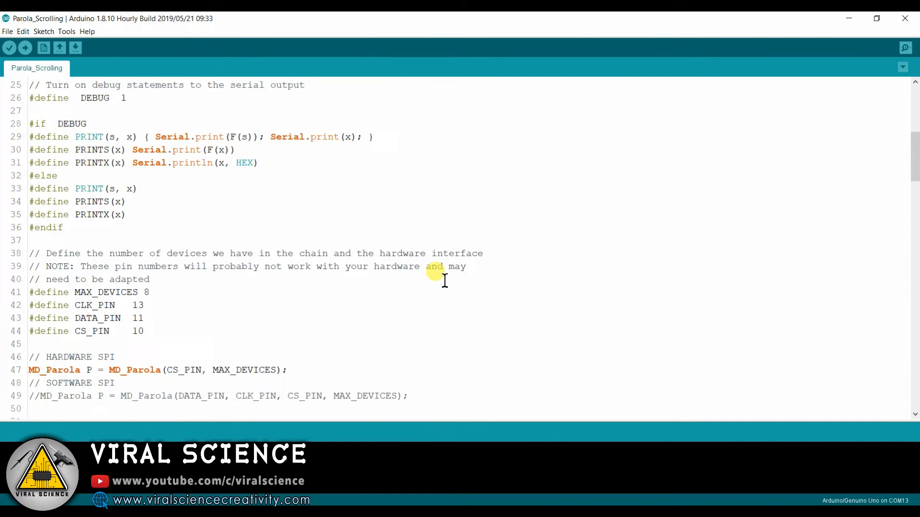
pyautogui.scroll(-3)
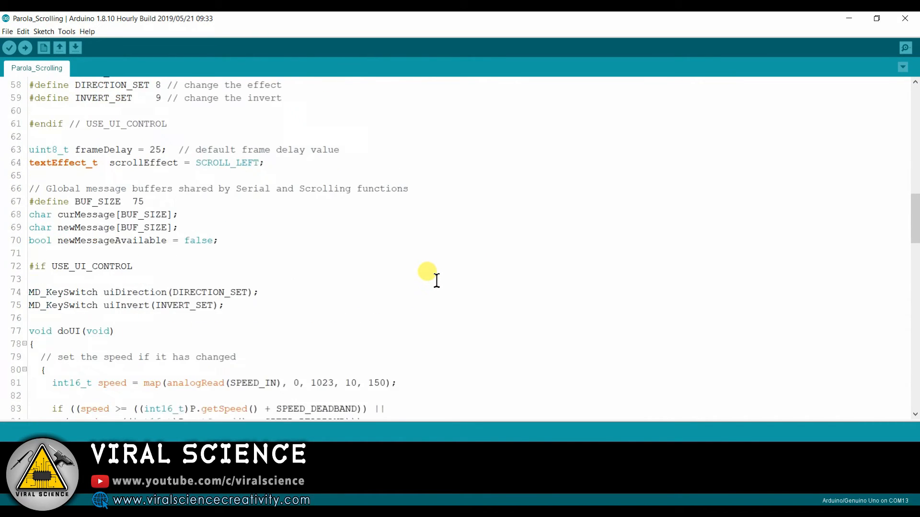
pyautogui.scroll(-3)
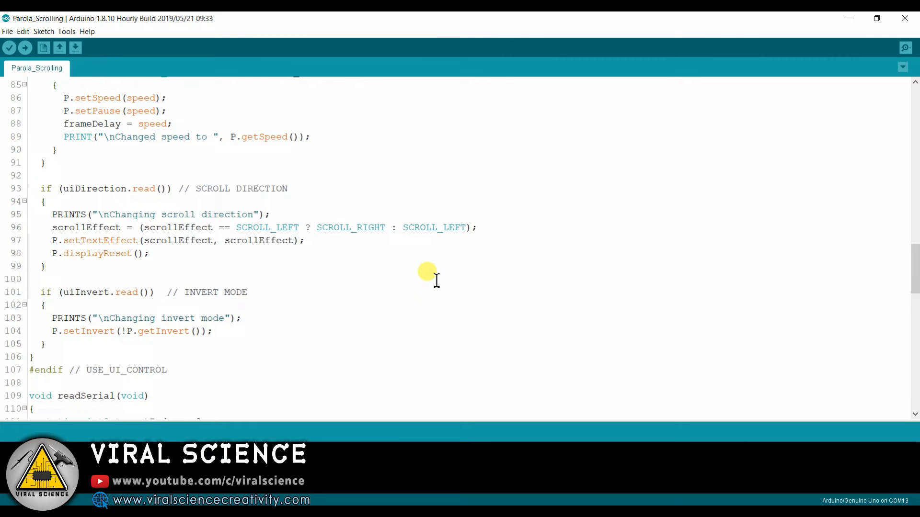
pyautogui.scroll(-3)
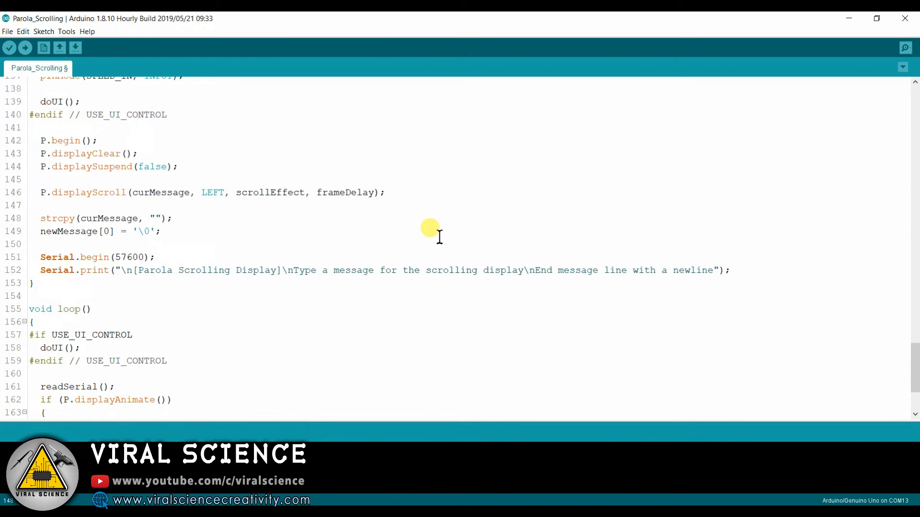
# Set the message to 'Viral Science | The Home of Creativity', check board and port, and upload.
pyautogui.write('Viral Science |')
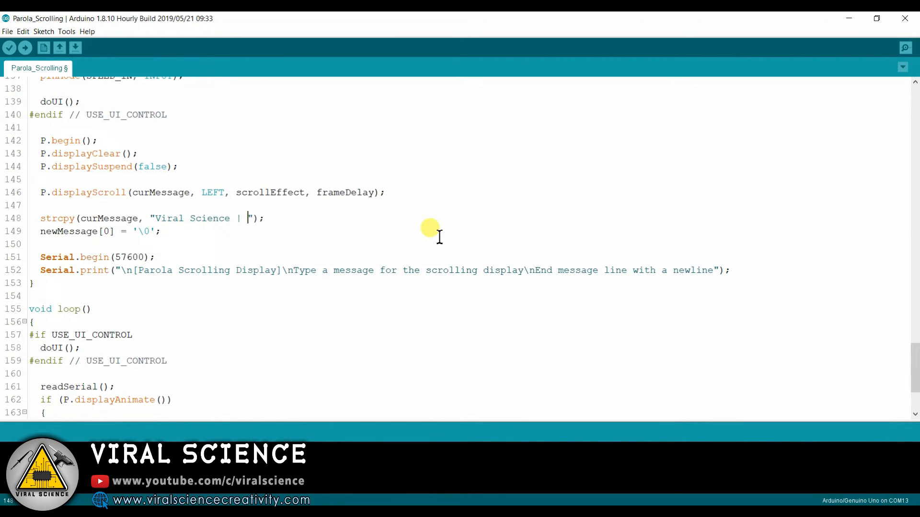
pyautogui.write('The Home of Creativity')
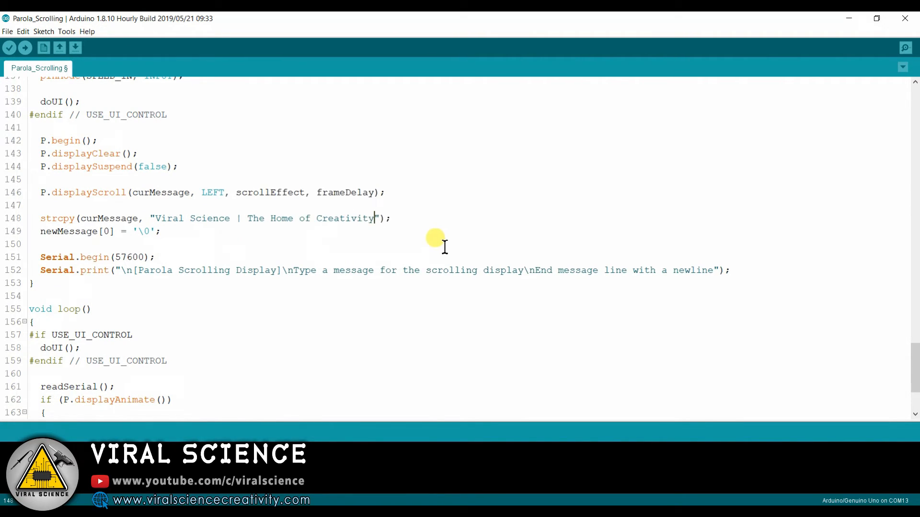
pyautogui.click(67, 31)
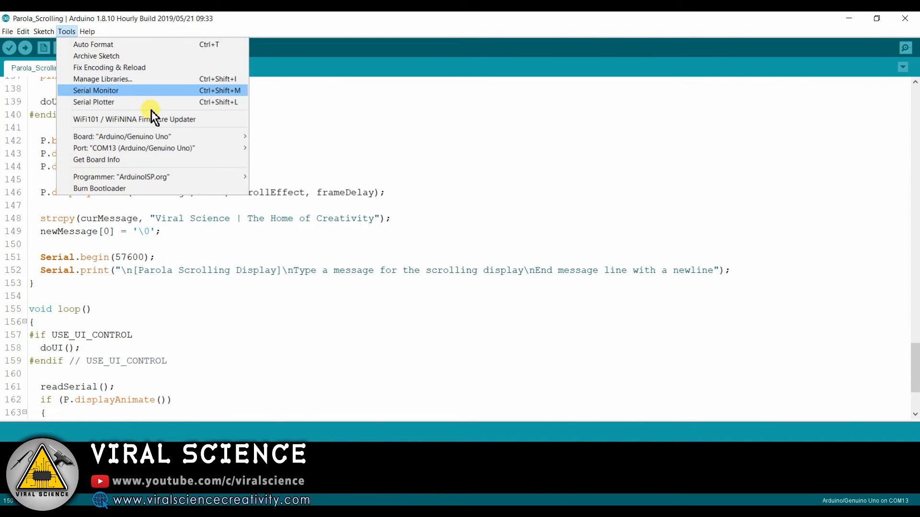
pyautogui.moveTo(185, 149)
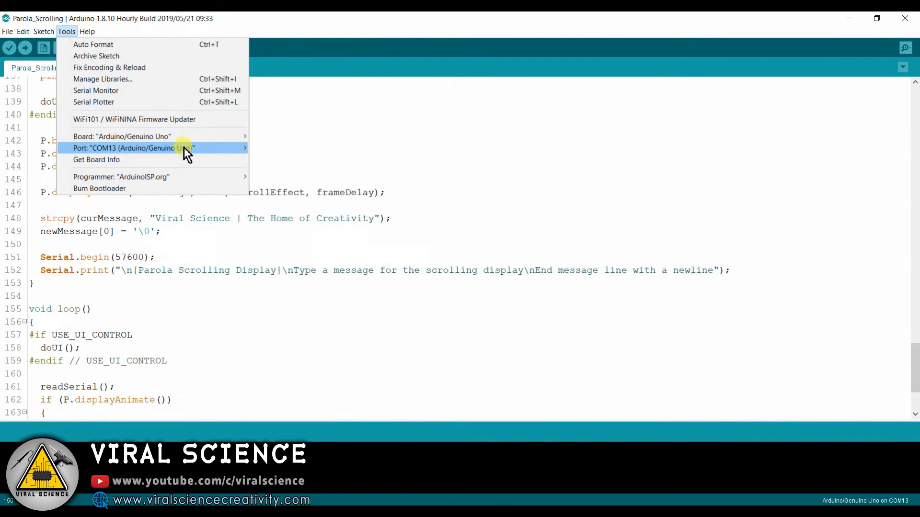
pyautogui.moveTo(248, 189)
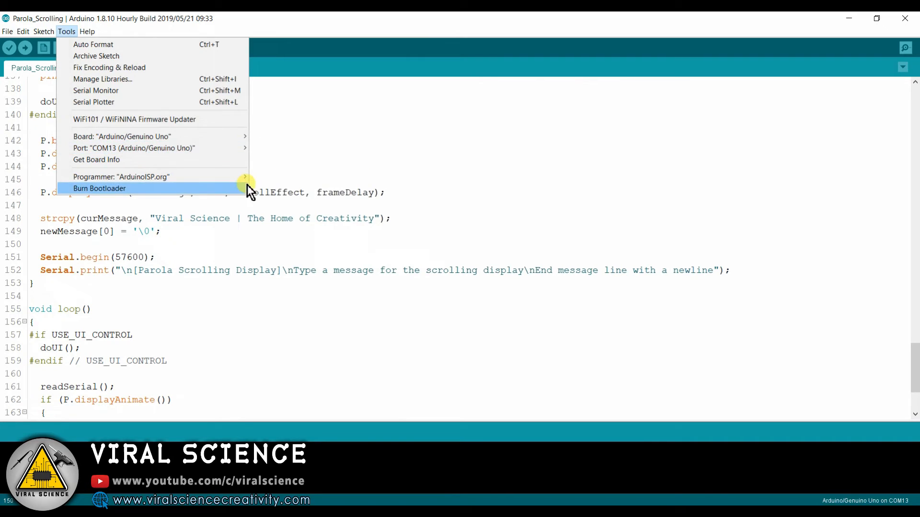
pyautogui.click(24, 48)
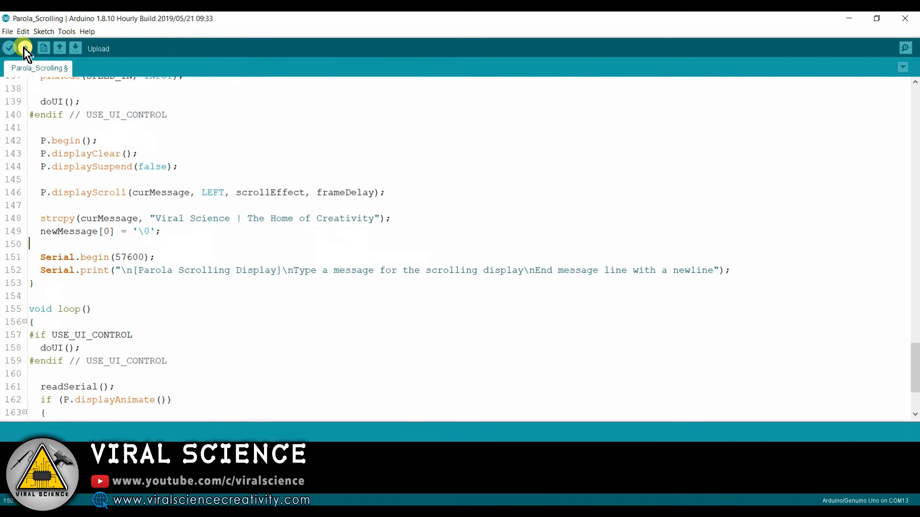
pyautogui.click(9, 48)
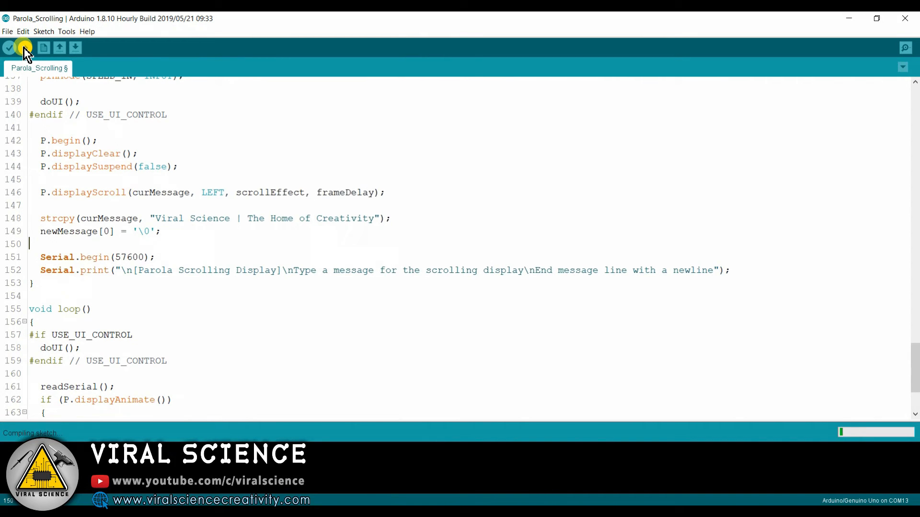